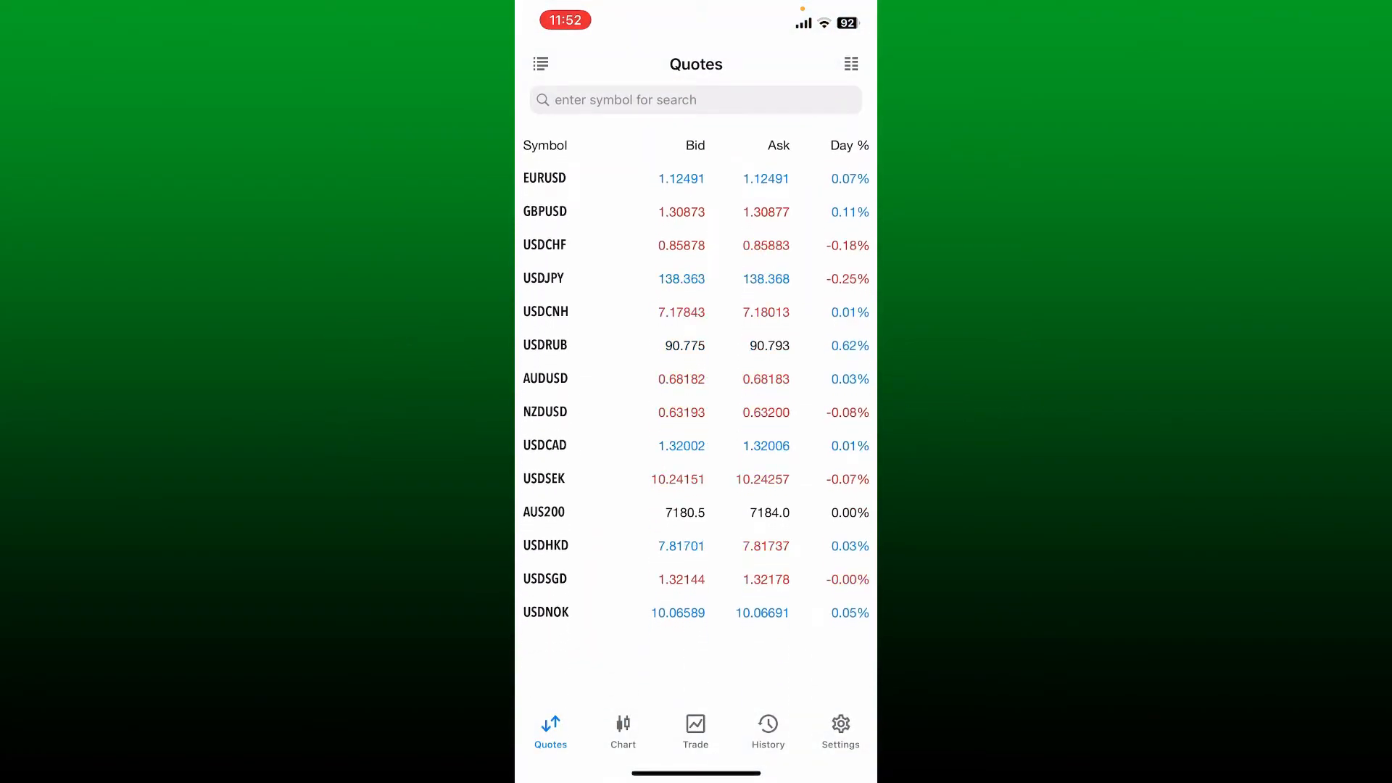
Step: Show the Settings overview with the current demo account summary
left_click(840, 728)
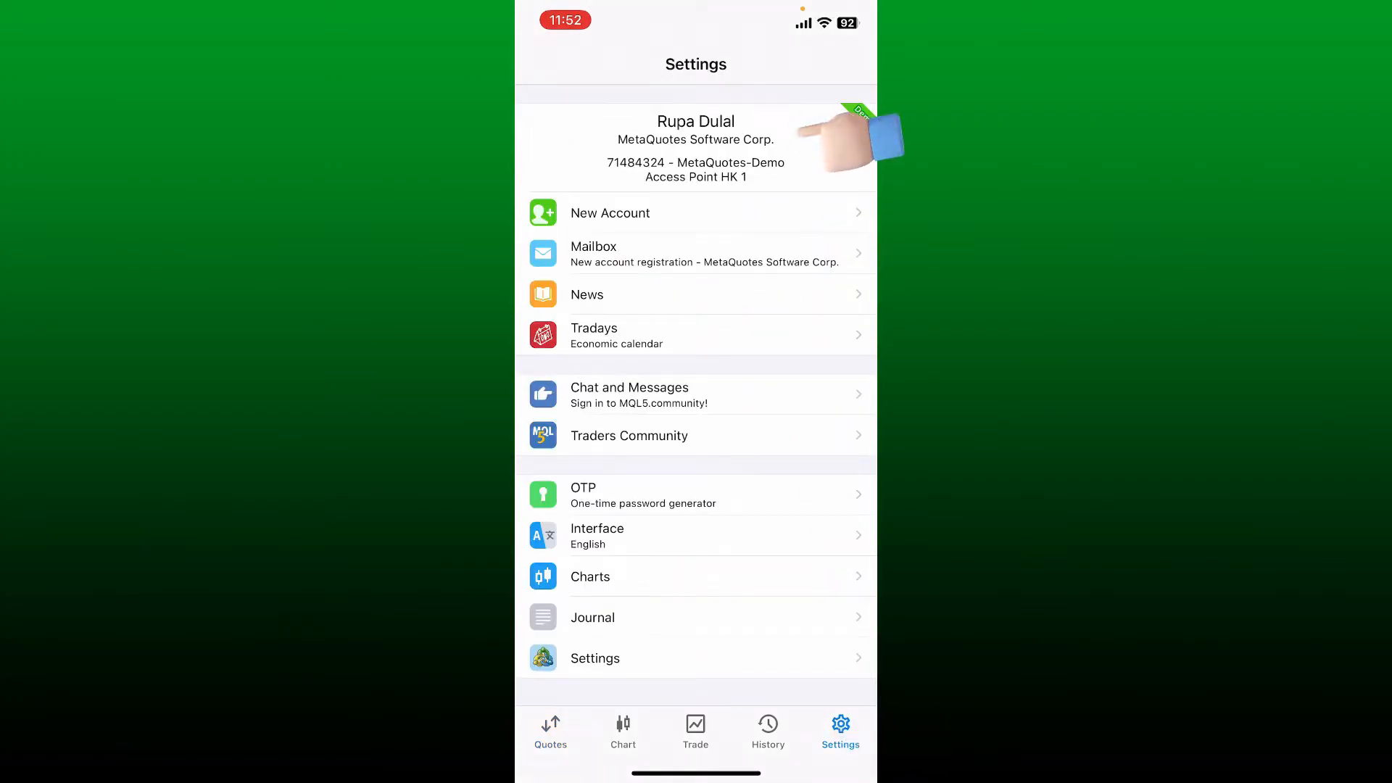
Step: Reveal the Delete option on the demo account row in the saved accounts list
left_click(694, 148)
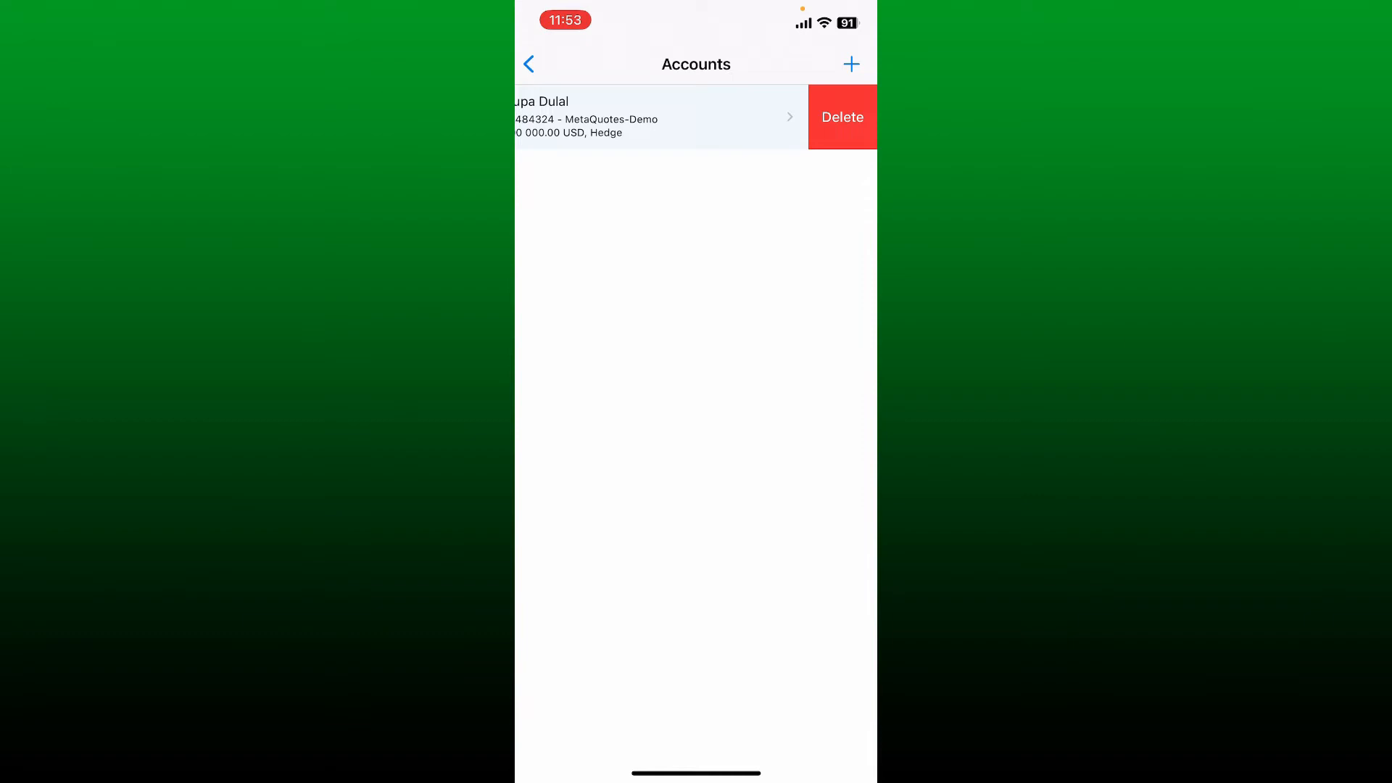
left_click(841, 116)
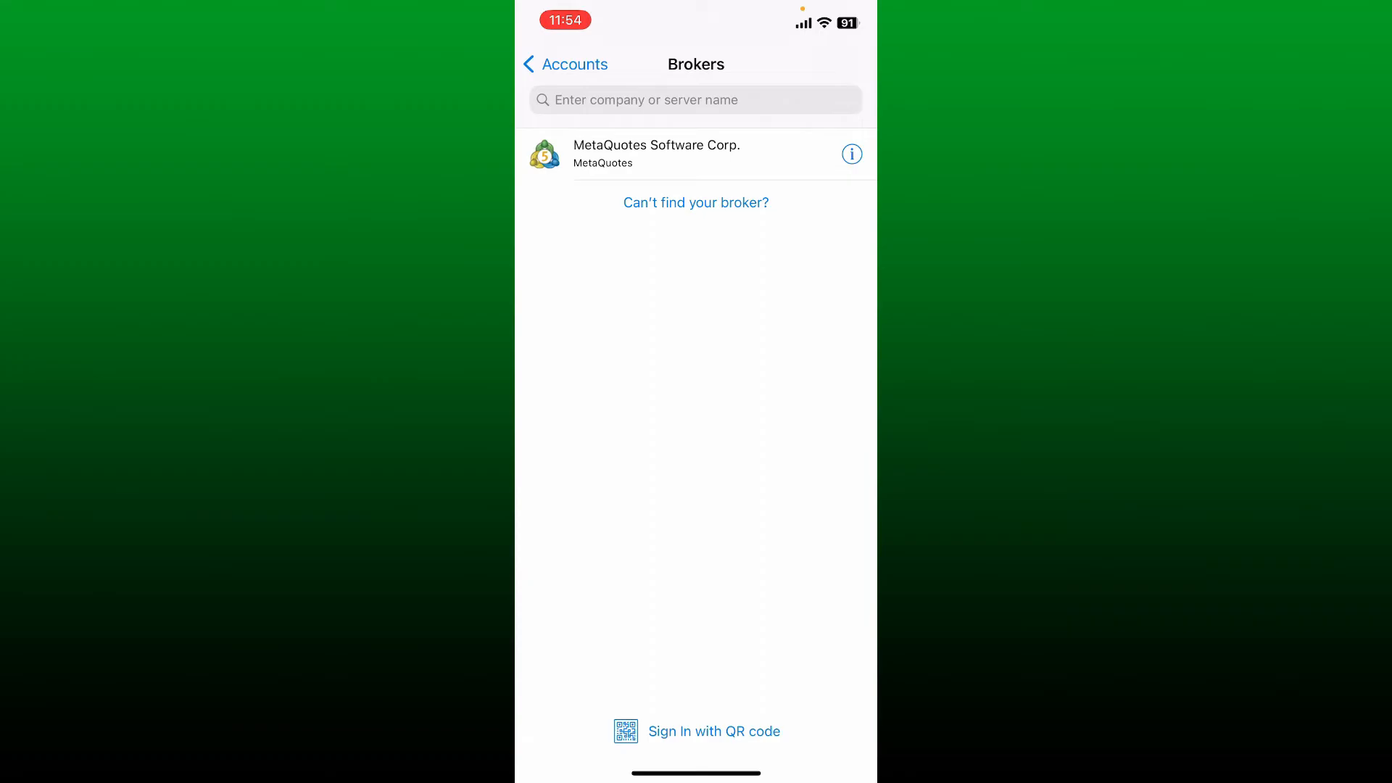
Step: Remove the demo account so the Brokers list for signing back in appears
left_click(656, 154)
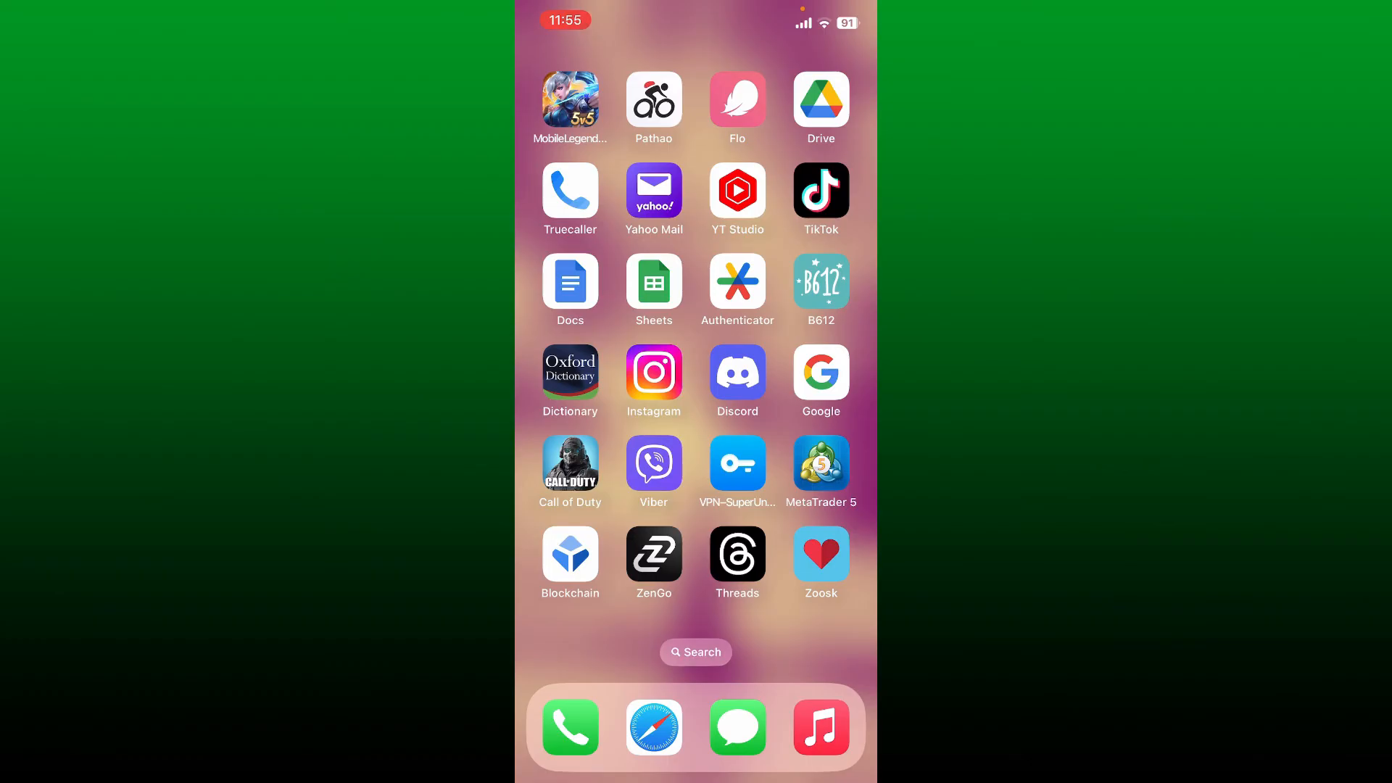
Step: Leave MetaTrader 5 and return to the iPhone home screen
left_click(1260, 27)
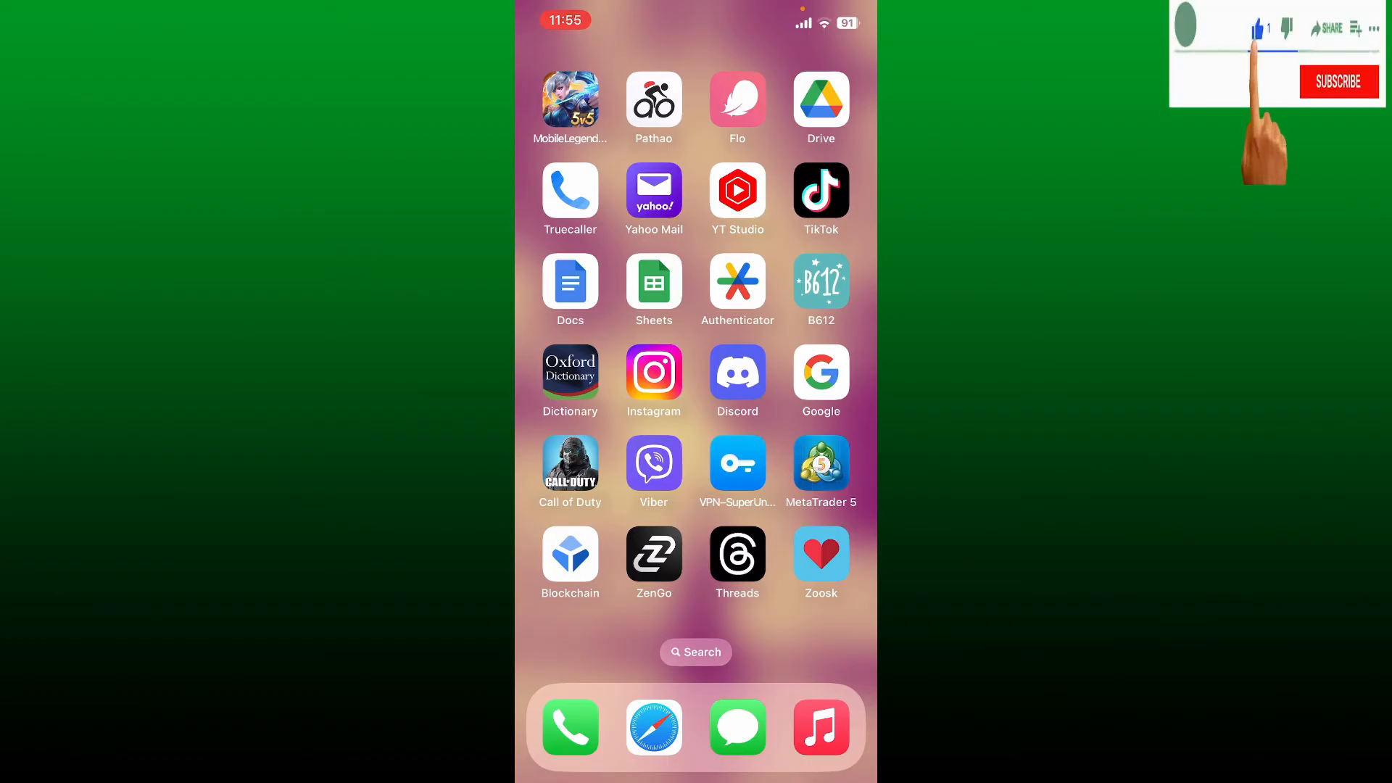